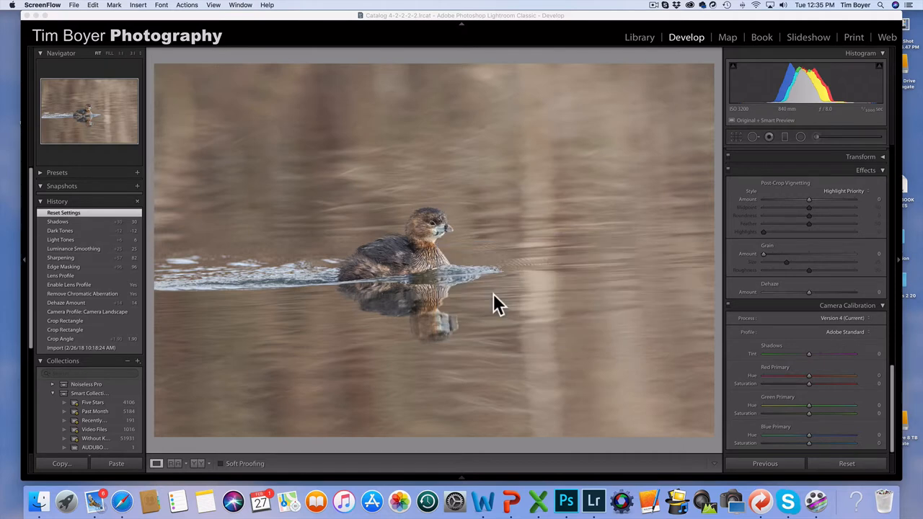
pyautogui.moveTo(656, 430)
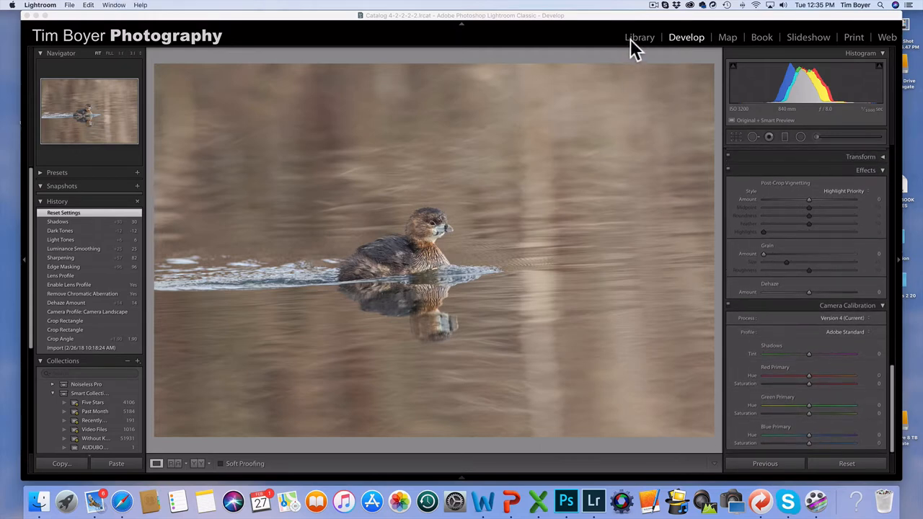
# Review the grebe photo's capture details and five-star rating in the Library Metadata panel
pyautogui.click(638, 37)
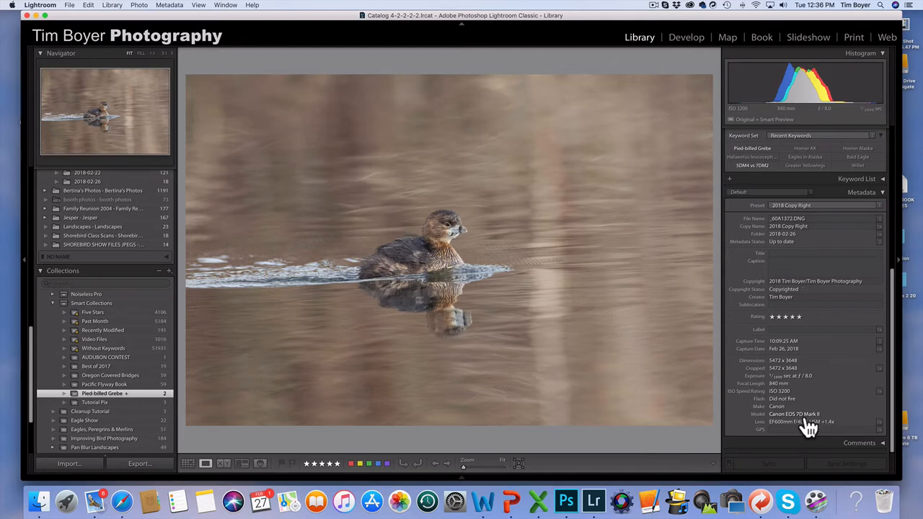
pyautogui.moveTo(801, 386)
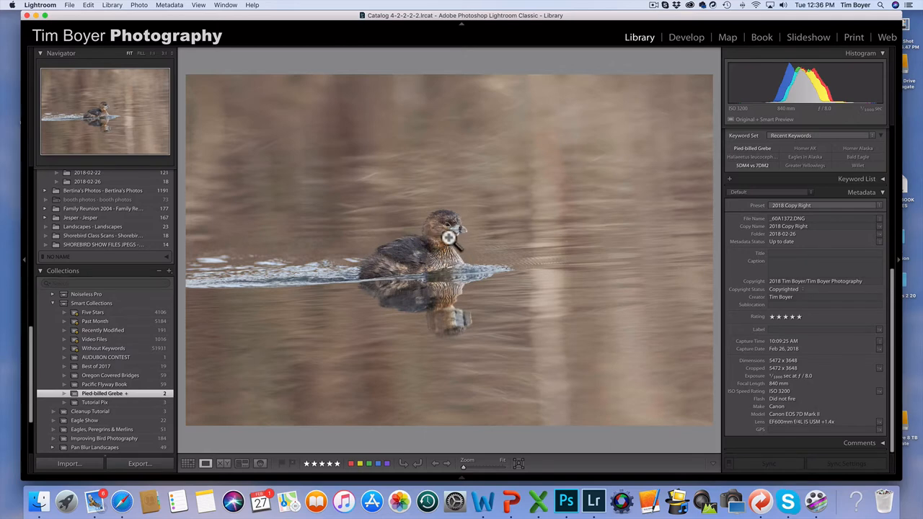
pyautogui.moveTo(458, 242)
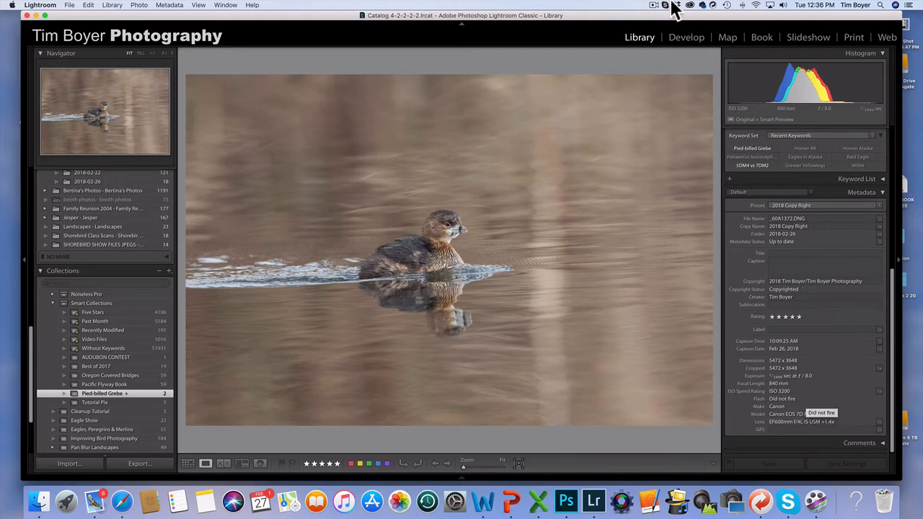
# Back in Develop, switch the Camera Calibration profile from Adobe Standard to Camera Landscape
pyautogui.click(686, 38)
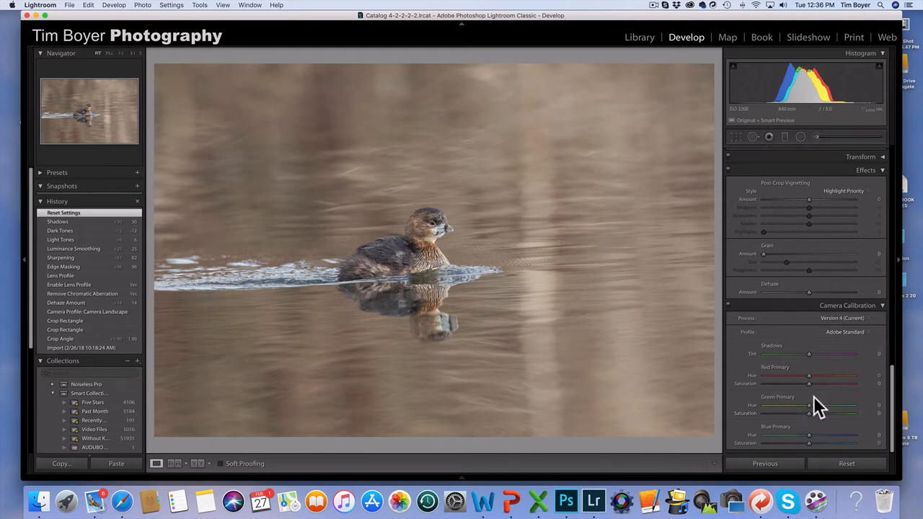
pyautogui.moveTo(850, 331)
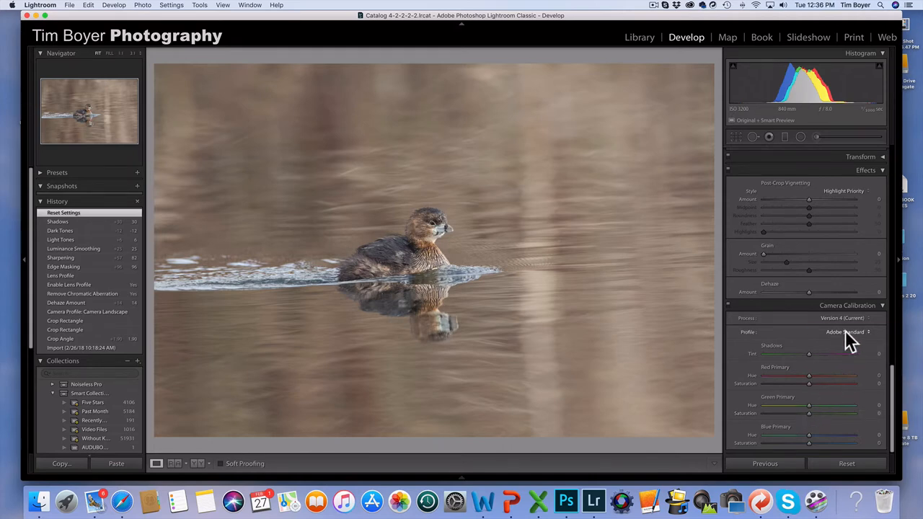
pyautogui.click(845, 331)
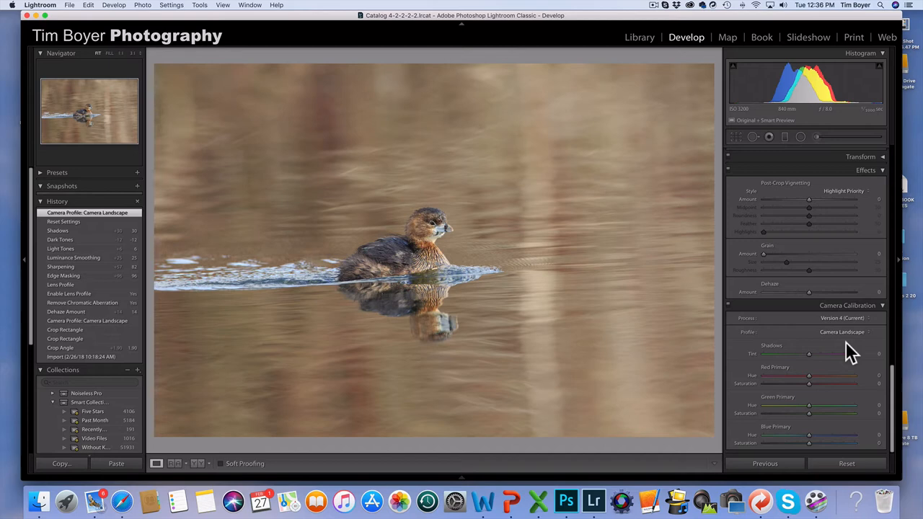
pyautogui.moveTo(834, 353)
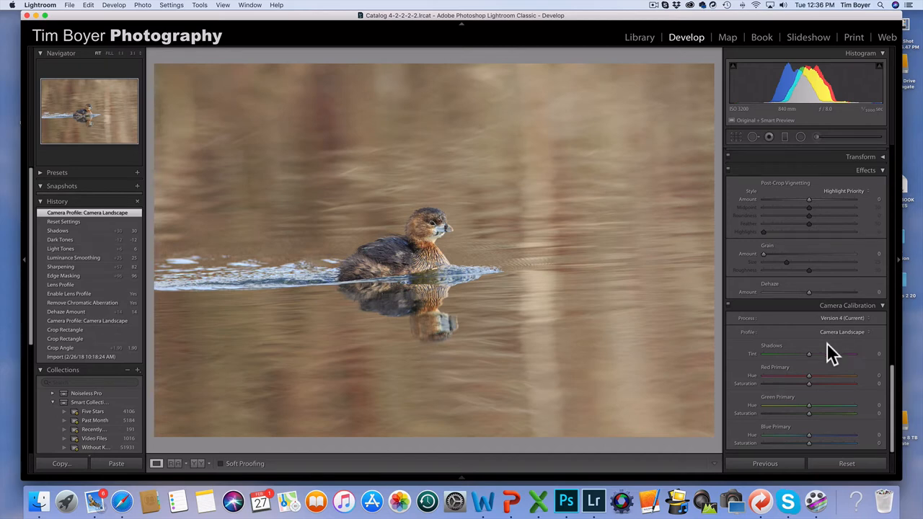
pyautogui.moveTo(402, 237)
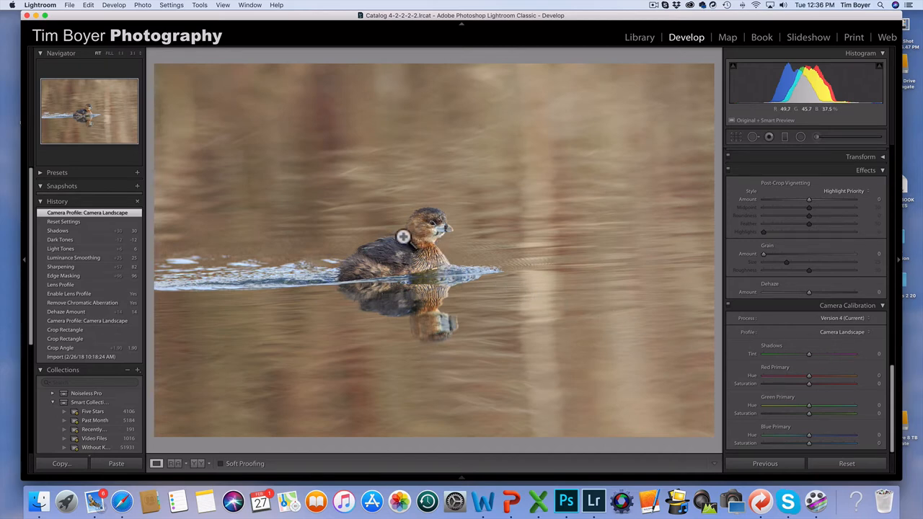
pyautogui.moveTo(607, 357)
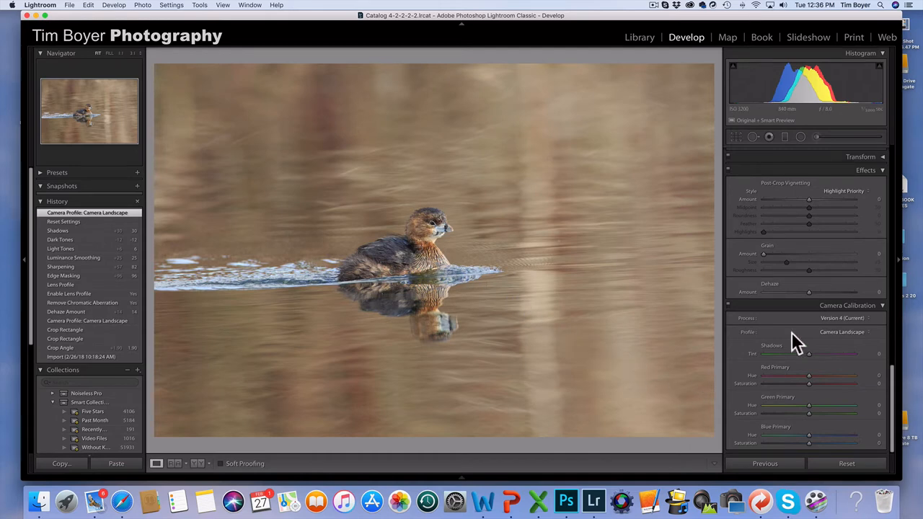
# Enable Remove Chromatic Aberration and Profile Corrections with the lens Make set to Canon
pyautogui.scroll(-3)
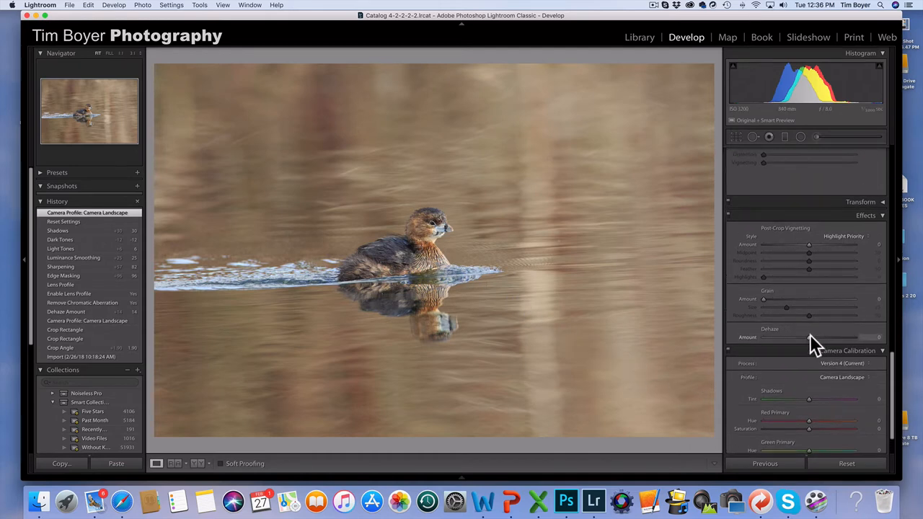
pyautogui.scroll(3)
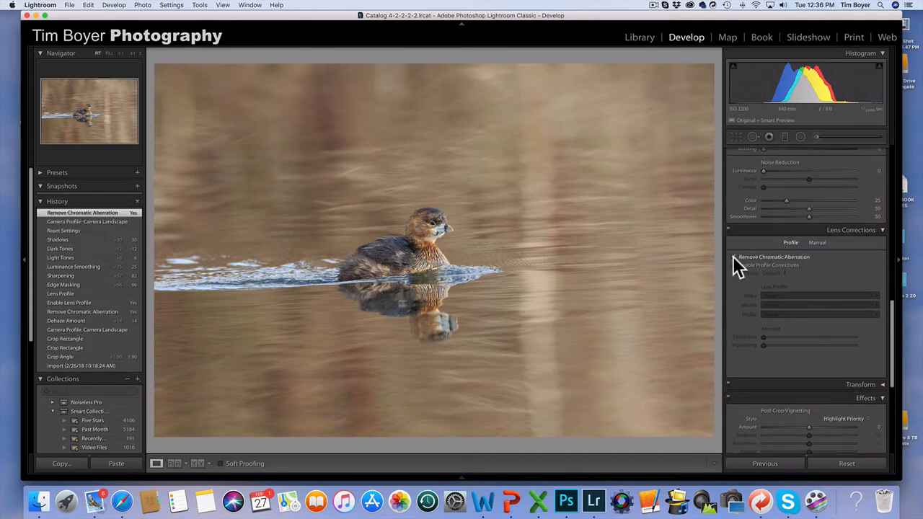
pyautogui.click(732, 256)
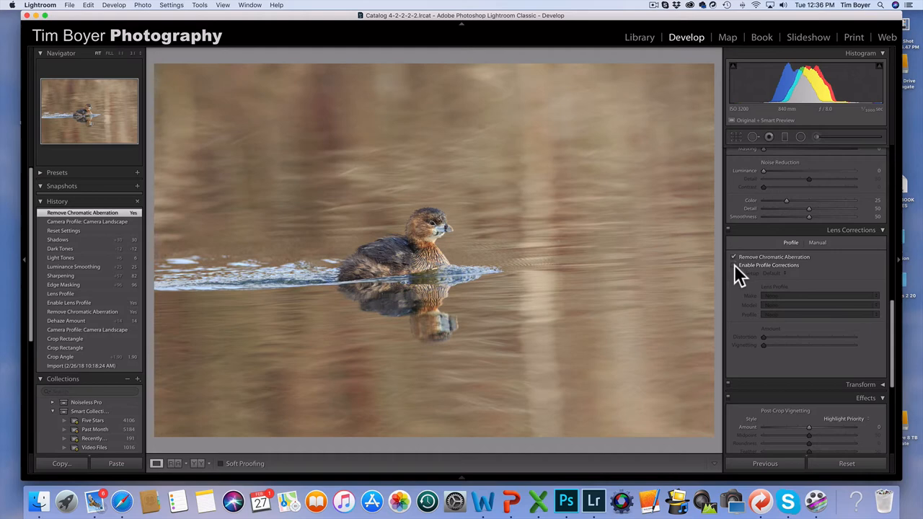
pyautogui.click(732, 265)
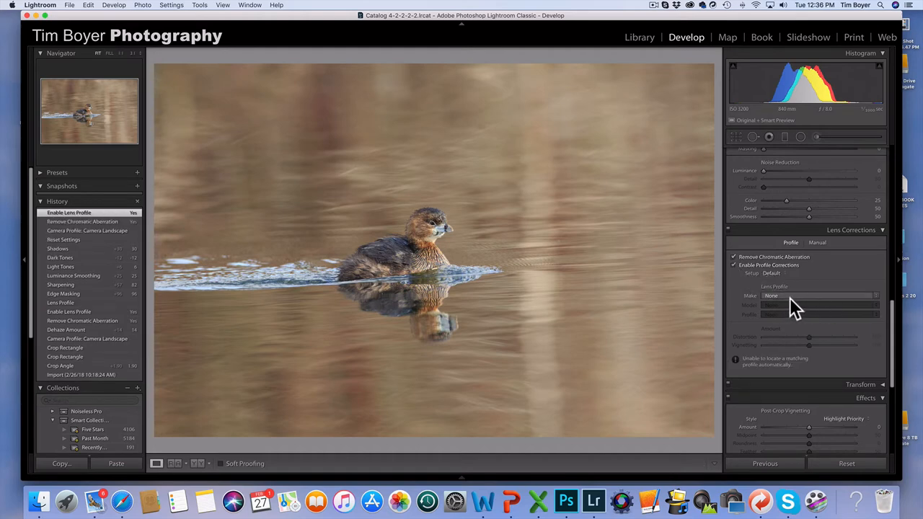
pyautogui.click(819, 295)
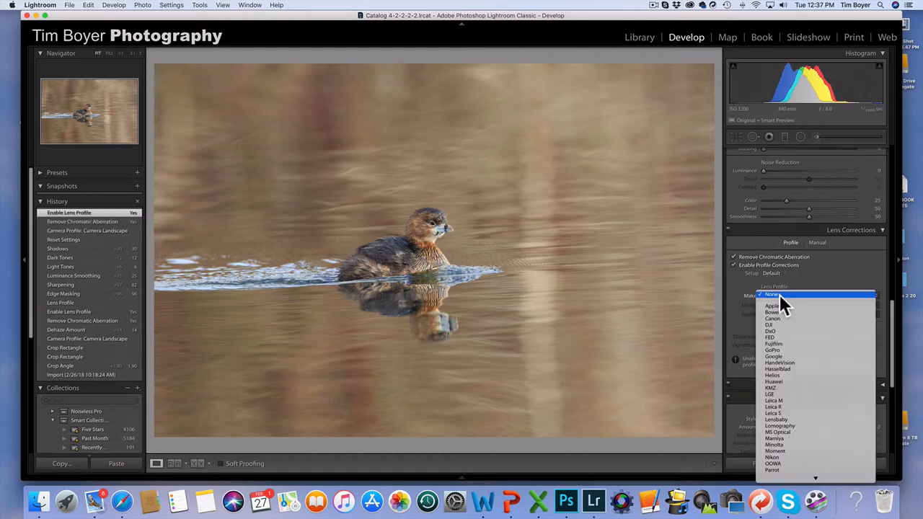
pyautogui.click(773, 319)
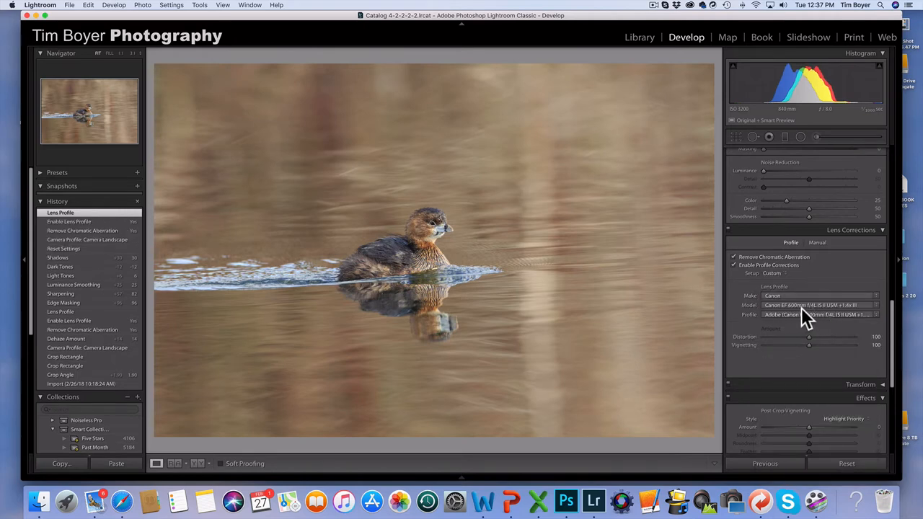
pyautogui.moveTo(829, 317)
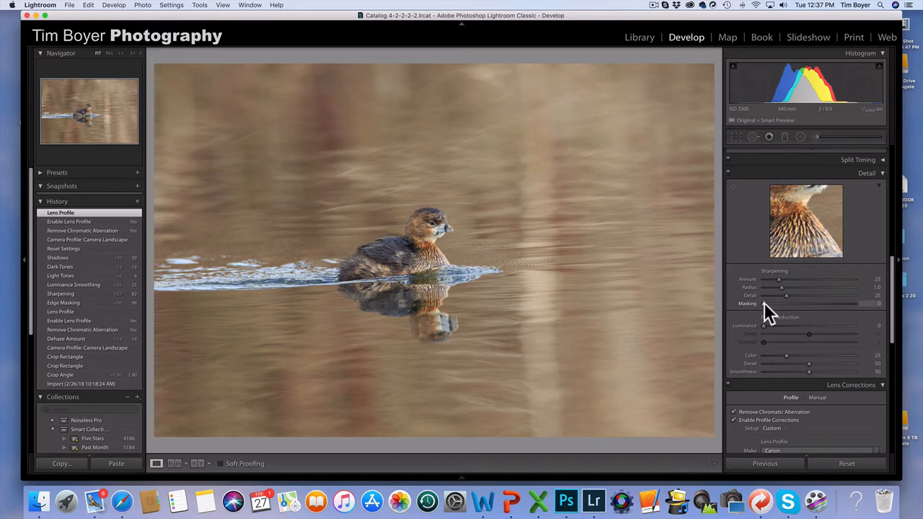
pyautogui.moveTo(770, 338)
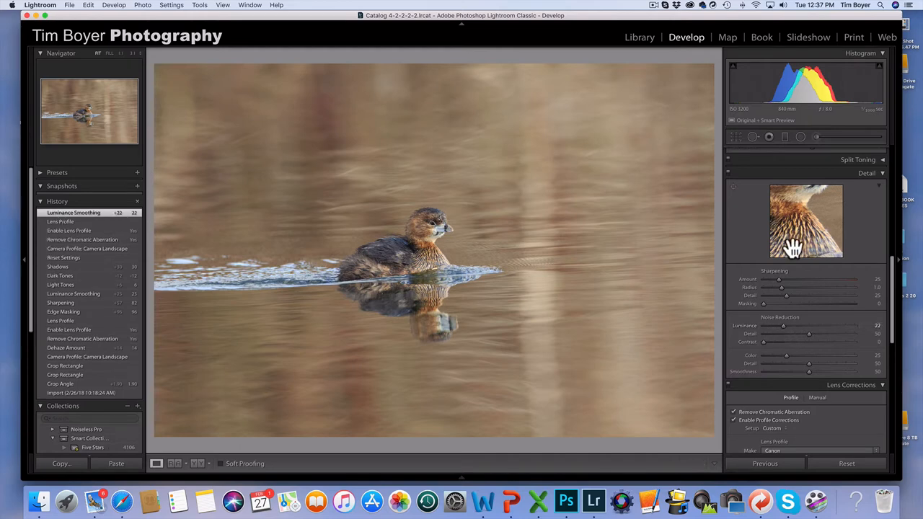
pyautogui.moveTo(767, 315)
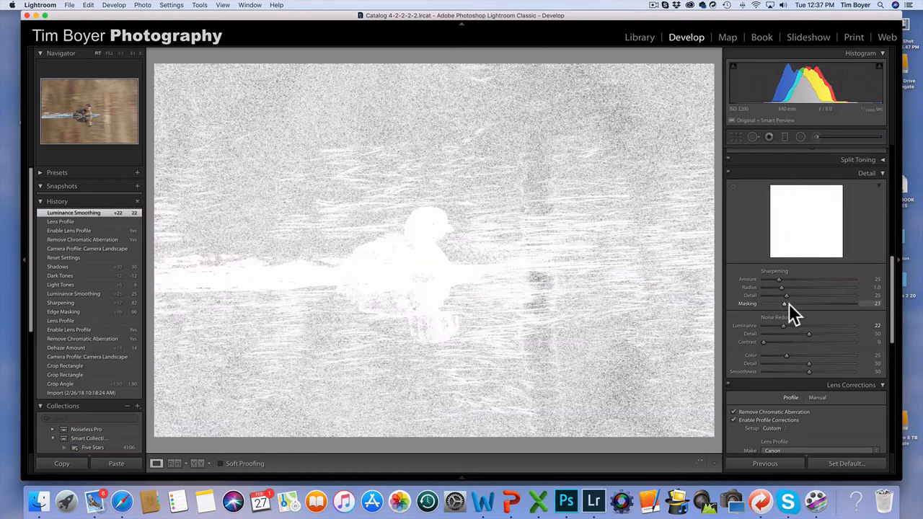
# Raise the Sharpening Masking so sharpening is restricted to the bird's edges
pyautogui.moveTo(785, 303); pyautogui.dragTo(848, 302)
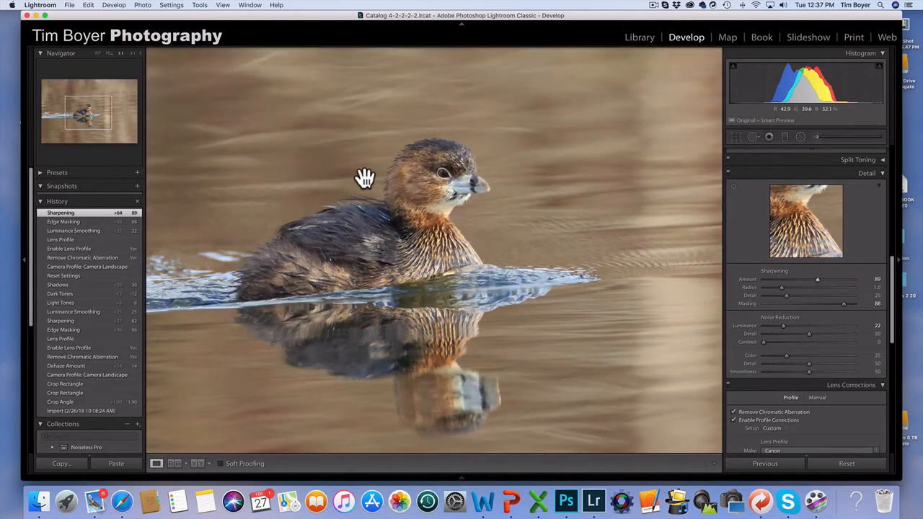
pyautogui.moveTo(395, 184)
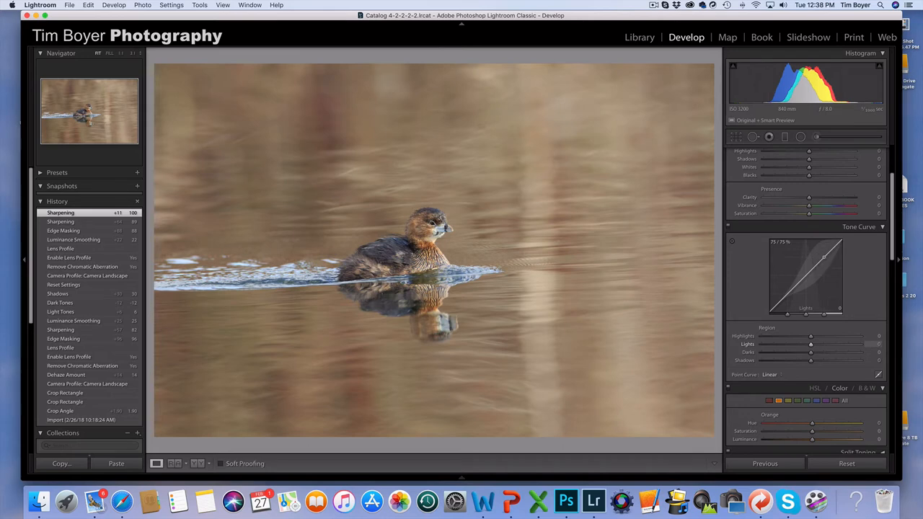
# Adjust the Tone Curve's Lights and Darks region sliders to add contrast
pyautogui.moveTo(800, 352); pyautogui.dragTo(814, 351)
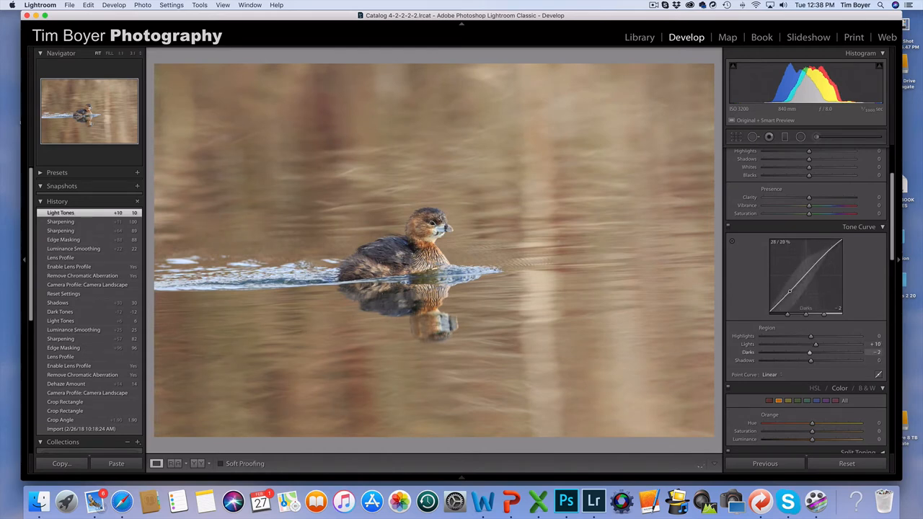
pyautogui.moveTo(810, 351); pyautogui.dragTo(802, 352)
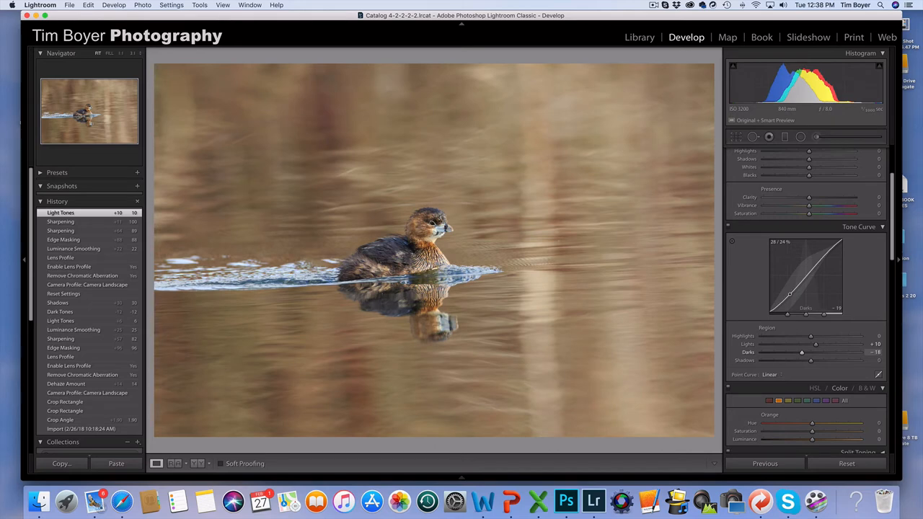
pyautogui.moveTo(790, 295); pyautogui.dragTo(829, 251)
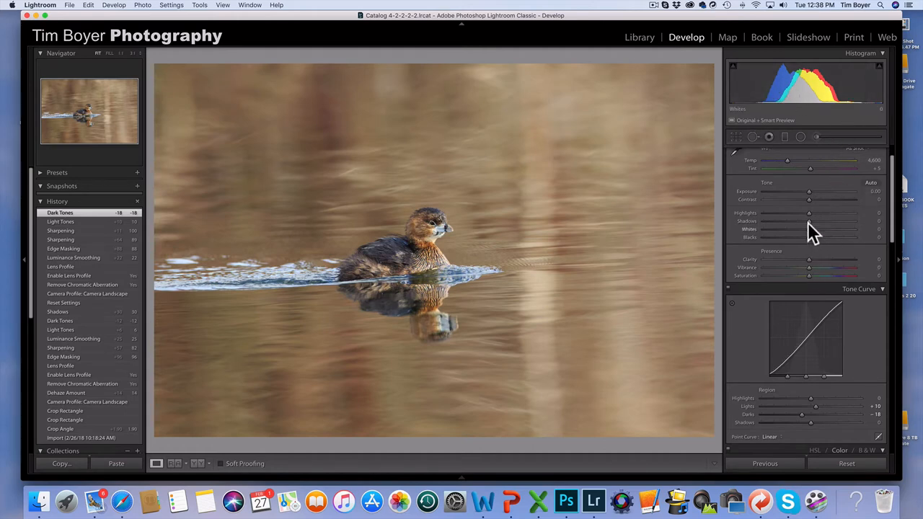
# Raise the Shadows slider in the Basic panel to lift the shadow tones
pyautogui.moveTo(808, 220); pyautogui.dragTo(833, 220)
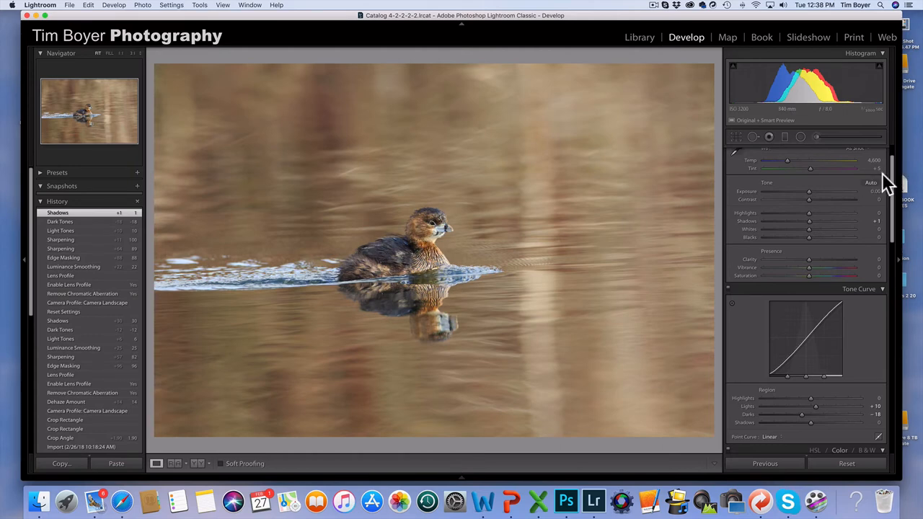
pyautogui.moveTo(776, 159)
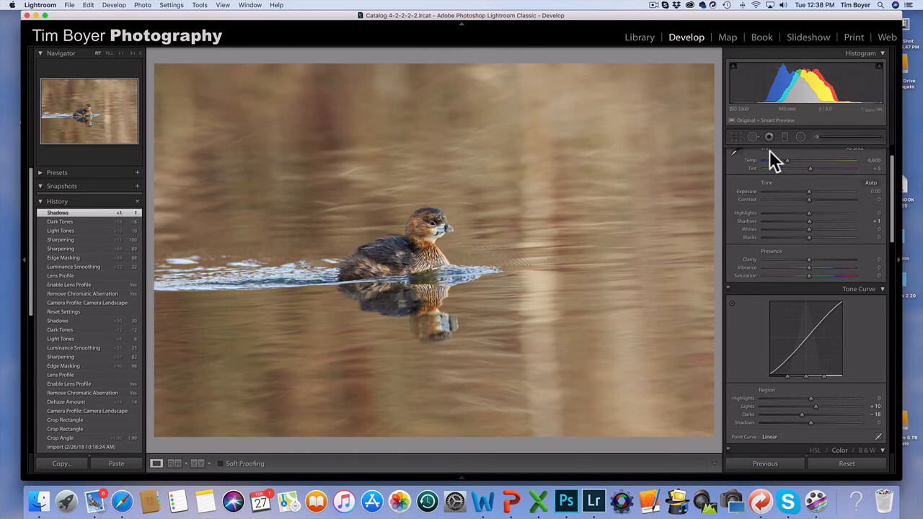
pyautogui.moveTo(741, 147)
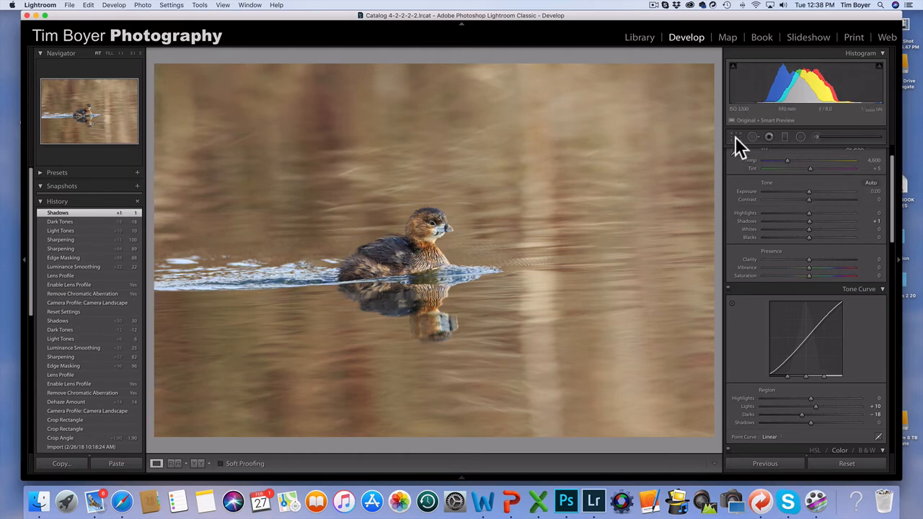
# Tilt the Angle slightly to level the frame and tighten the crop around the grebe, then apply it
pyautogui.click(736, 135)
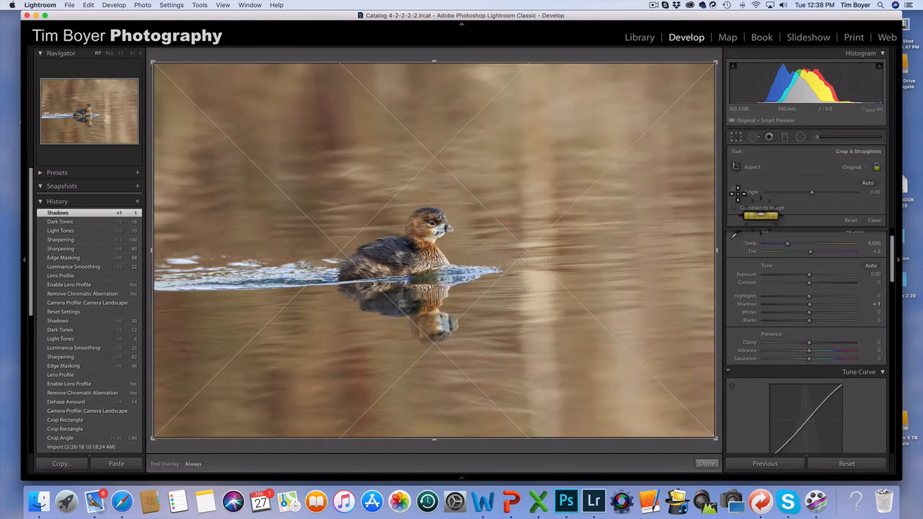
pyautogui.moveTo(749, 205)
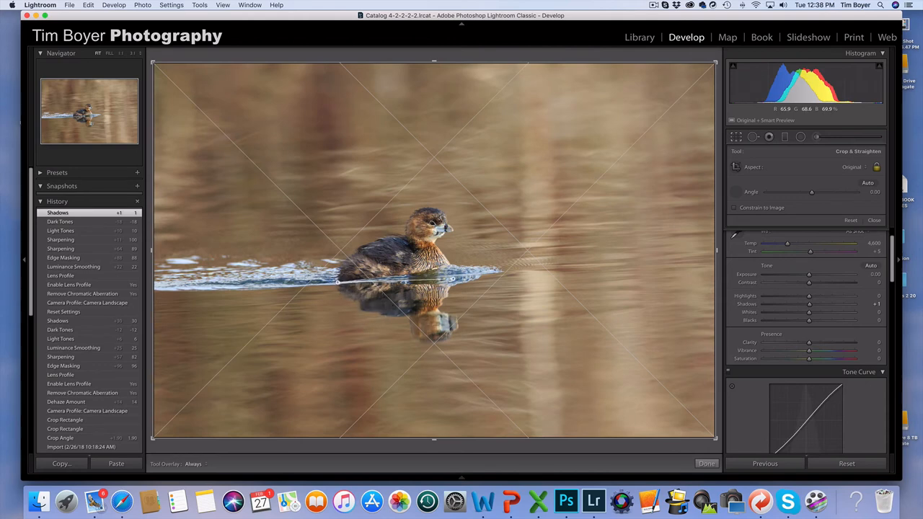
pyautogui.moveTo(810, 191); pyautogui.dragTo(813, 192)
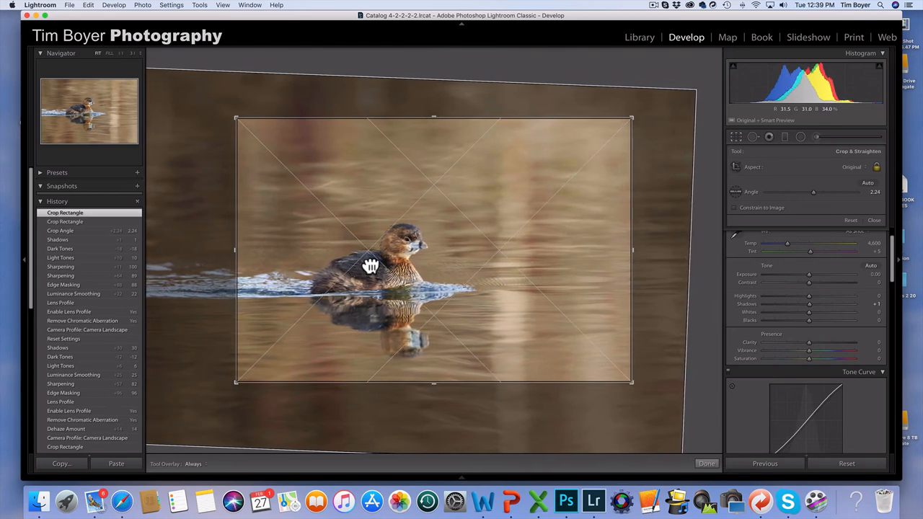
pyautogui.moveTo(369, 265); pyautogui.dragTo(324, 288)
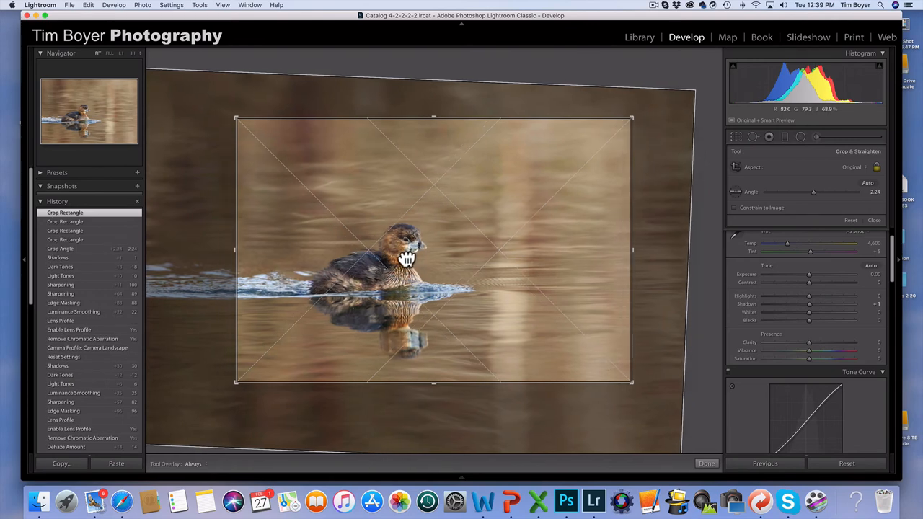
pyautogui.moveTo(407, 260); pyautogui.dragTo(407, 272)
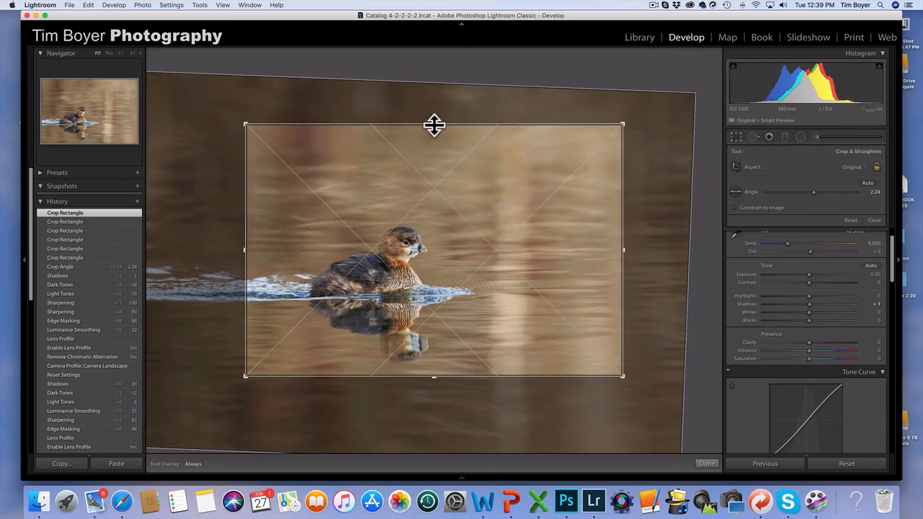
pyautogui.click(706, 464)
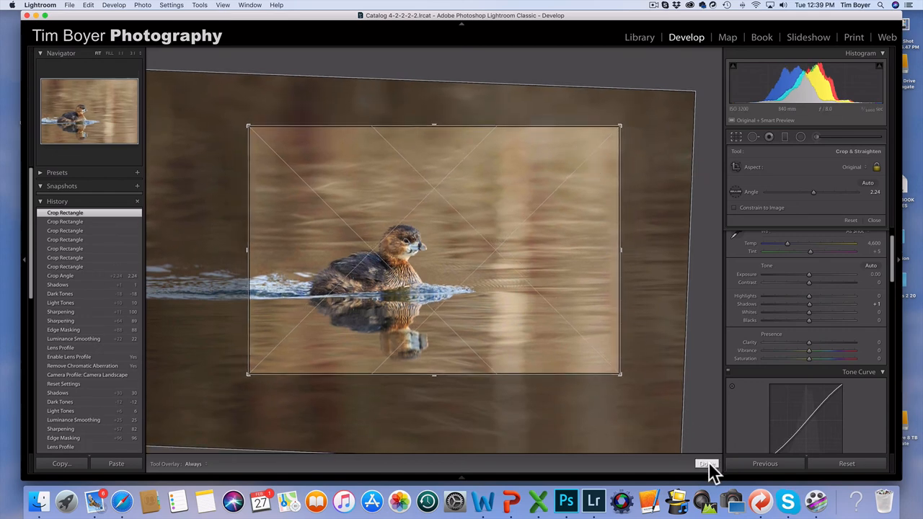
pyautogui.click(706, 464)
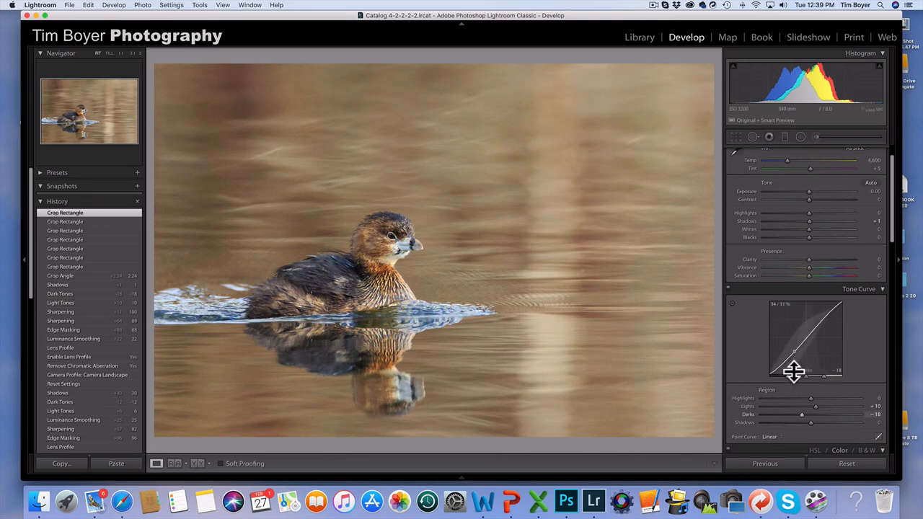
pyautogui.scroll(-3)
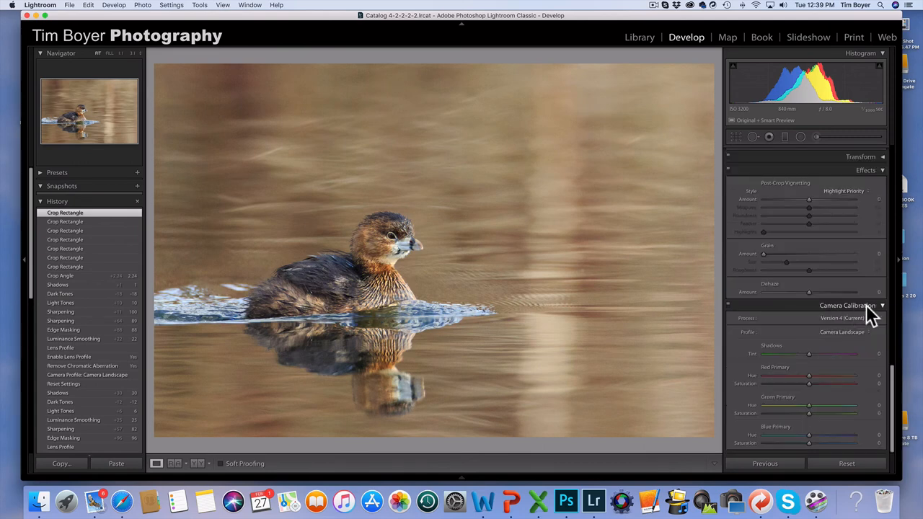
pyautogui.moveTo(852, 341)
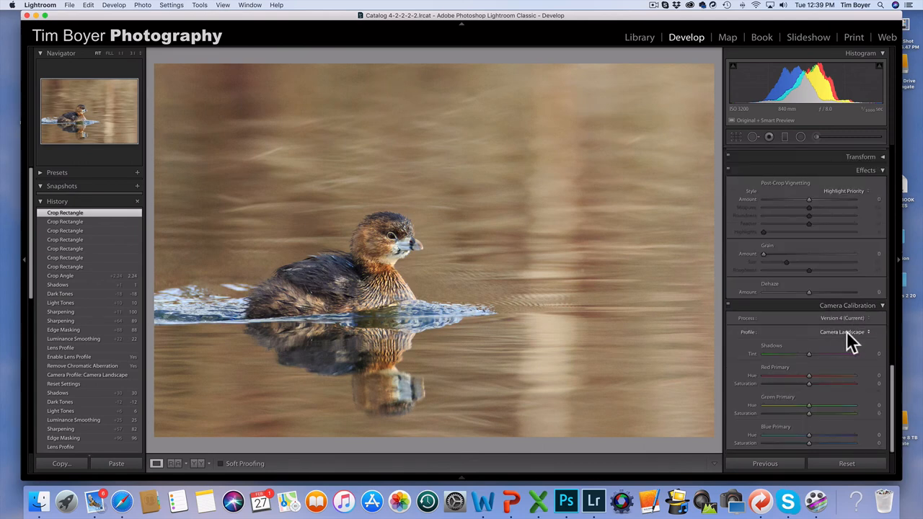
pyautogui.click(851, 331)
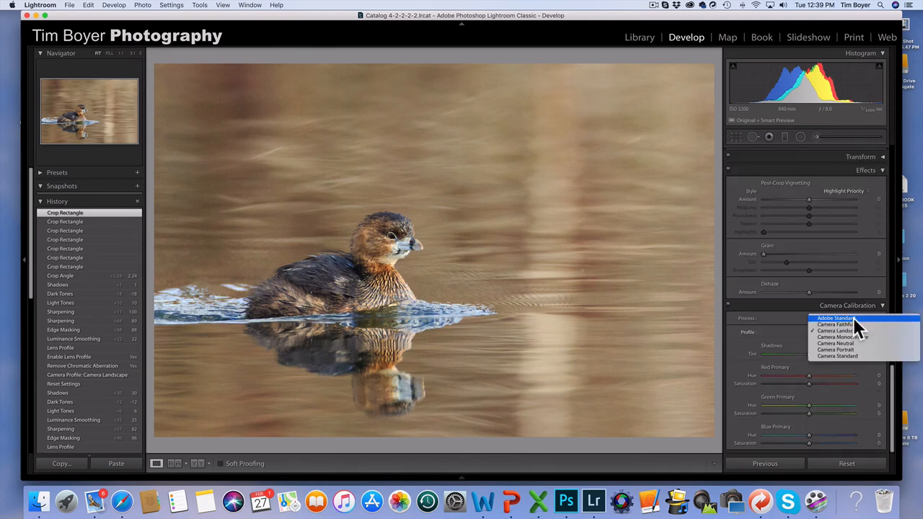
pyautogui.click(836, 319)
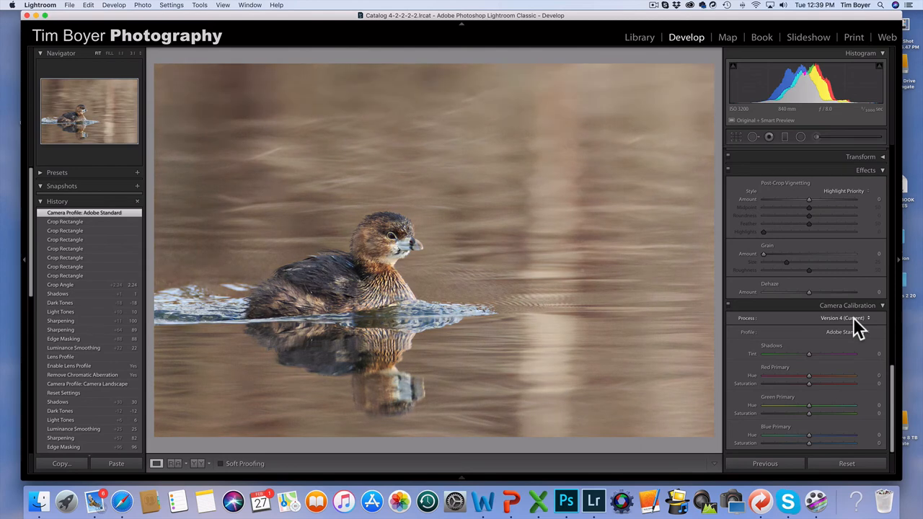
pyautogui.moveTo(859, 339)
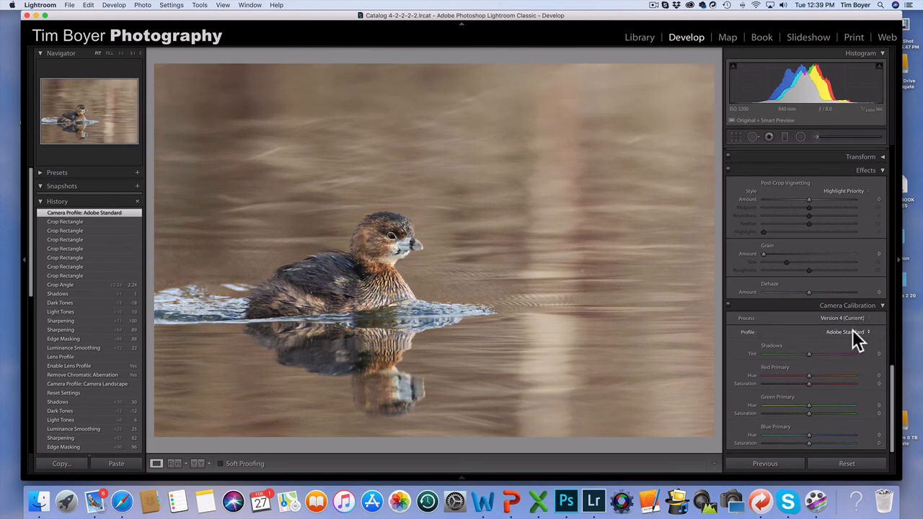
pyautogui.click(843, 331)
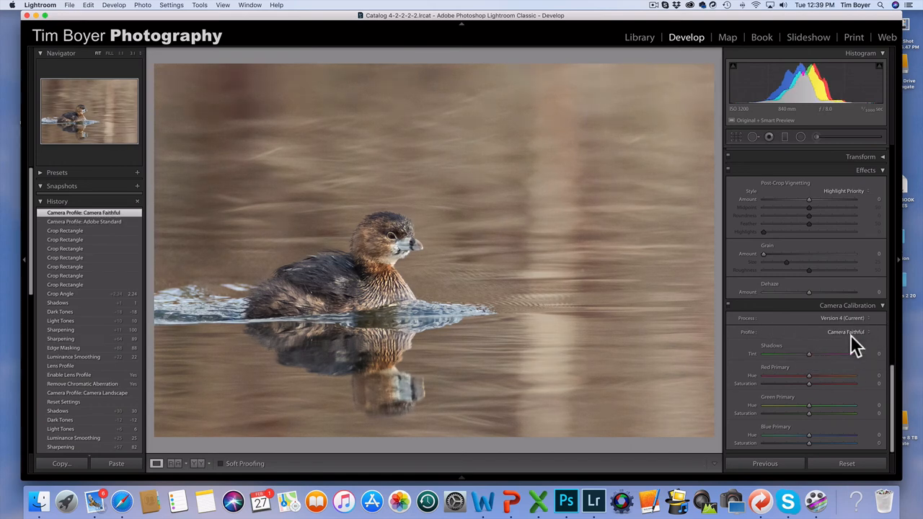
pyautogui.click(844, 331)
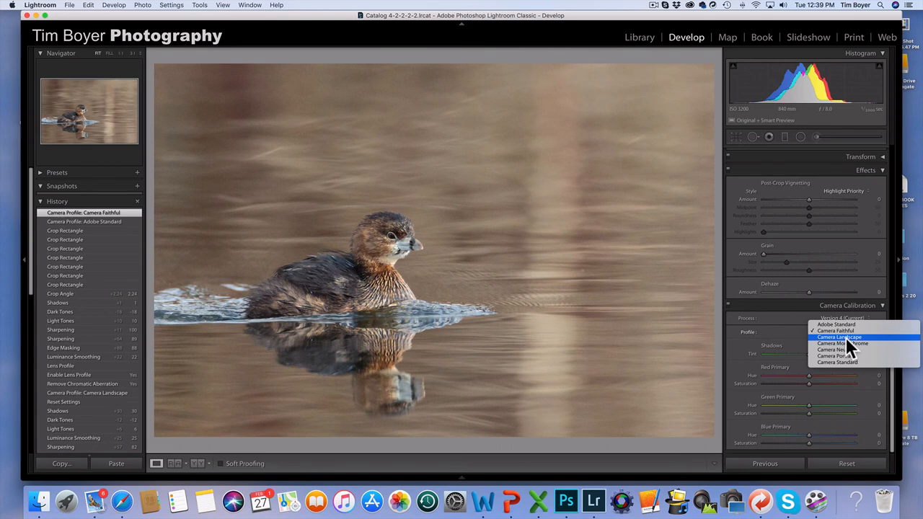
pyautogui.click(839, 338)
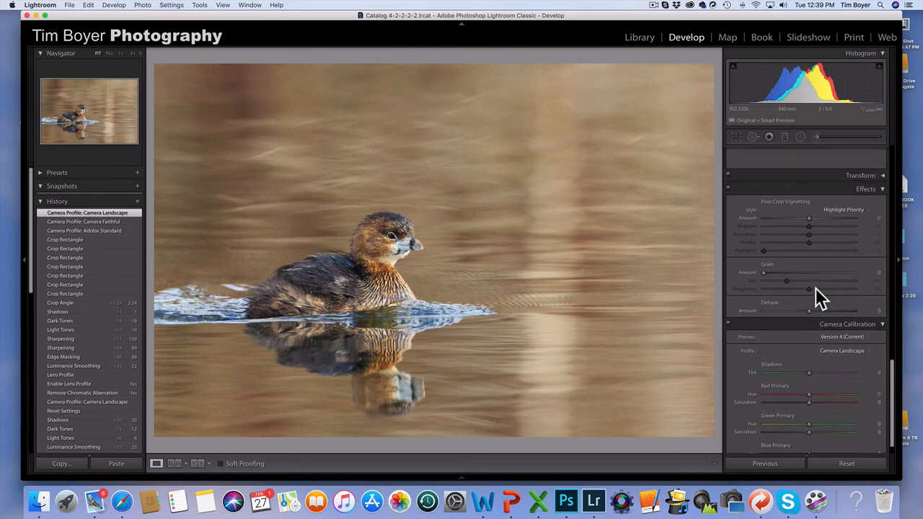
pyautogui.moveTo(822, 298)
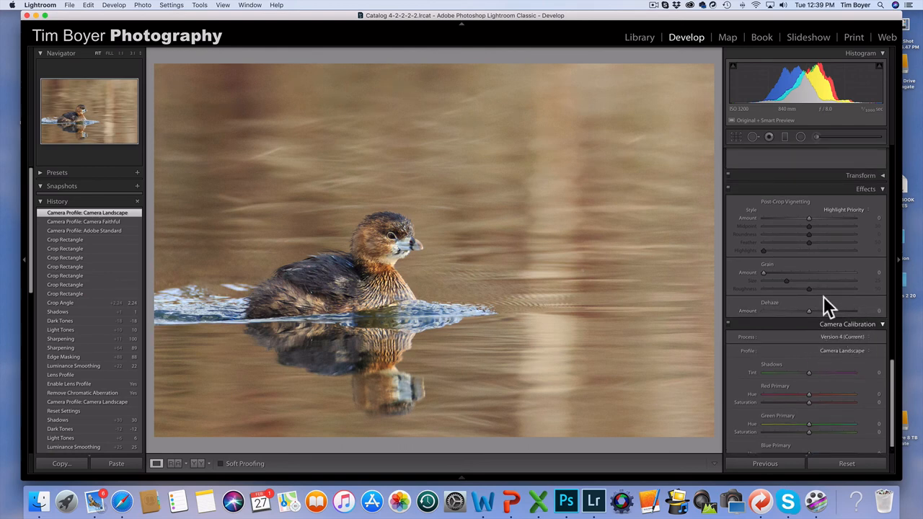